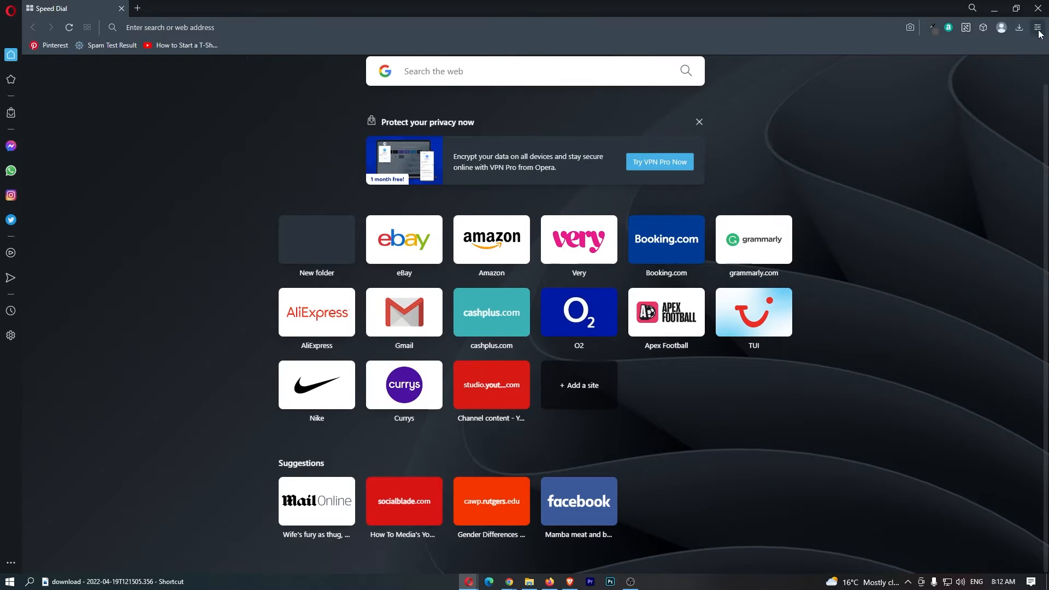
Step: Open Opera's full browser settings via Easy setup's 'Go to full browser settings' link
left_click(1037, 27)
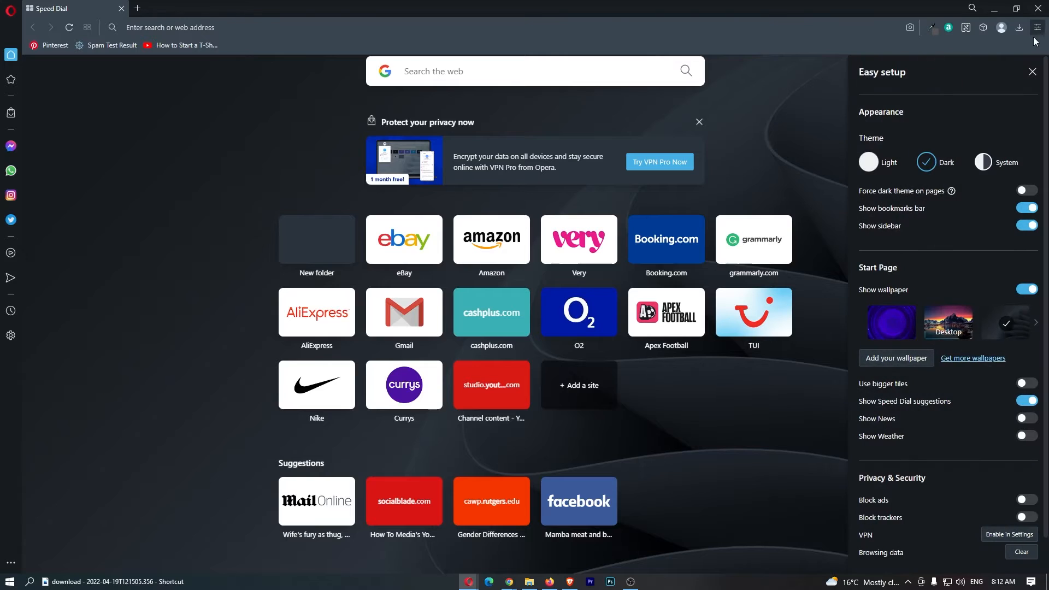
mouse_move(974, 387)
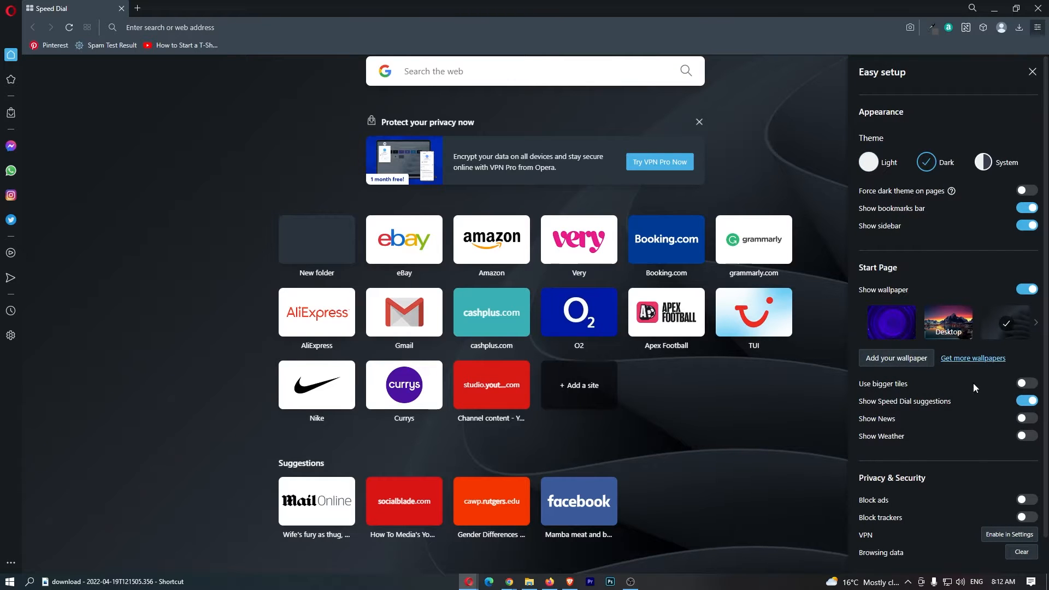
mouse_move(962, 239)
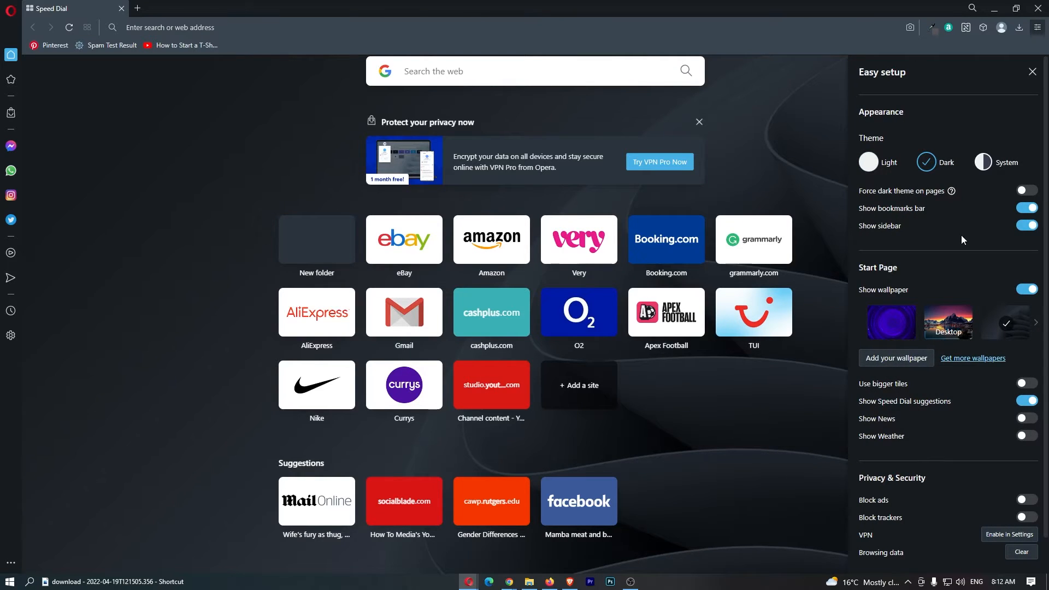
scroll("down", 3)
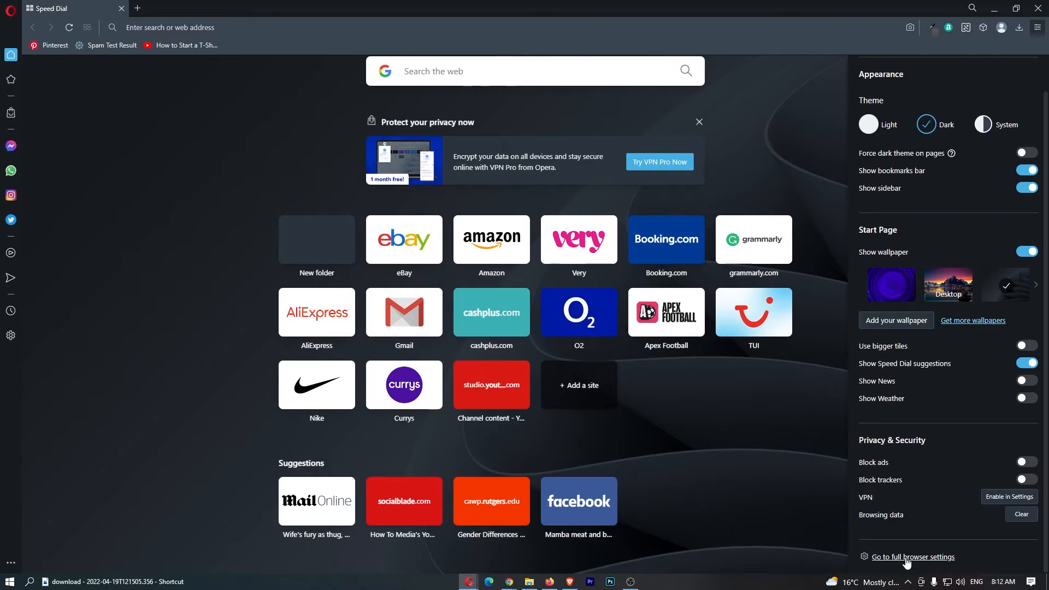
left_click(913, 556)
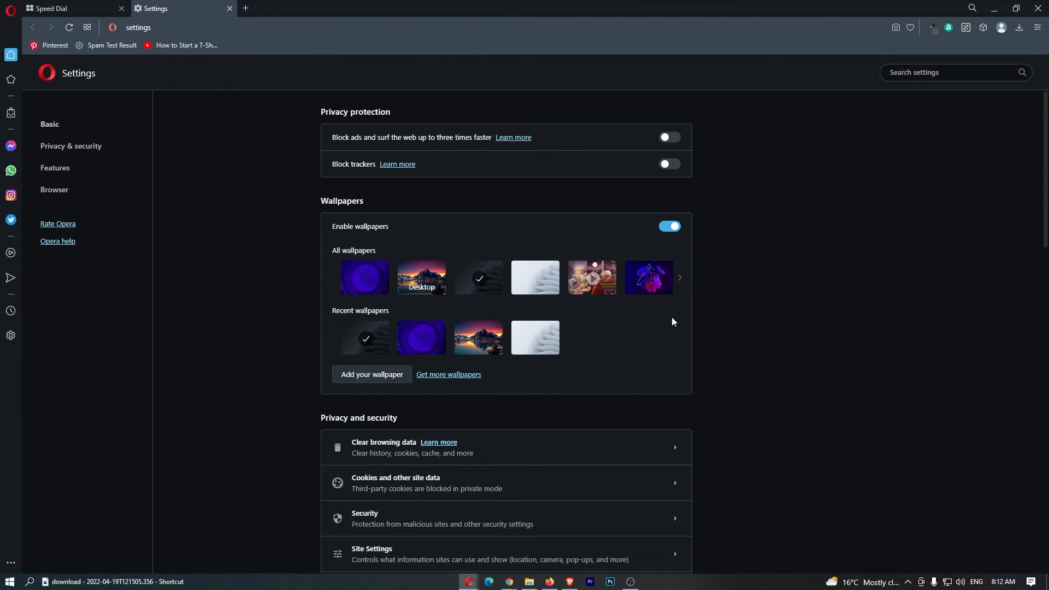
mouse_move(56, 167)
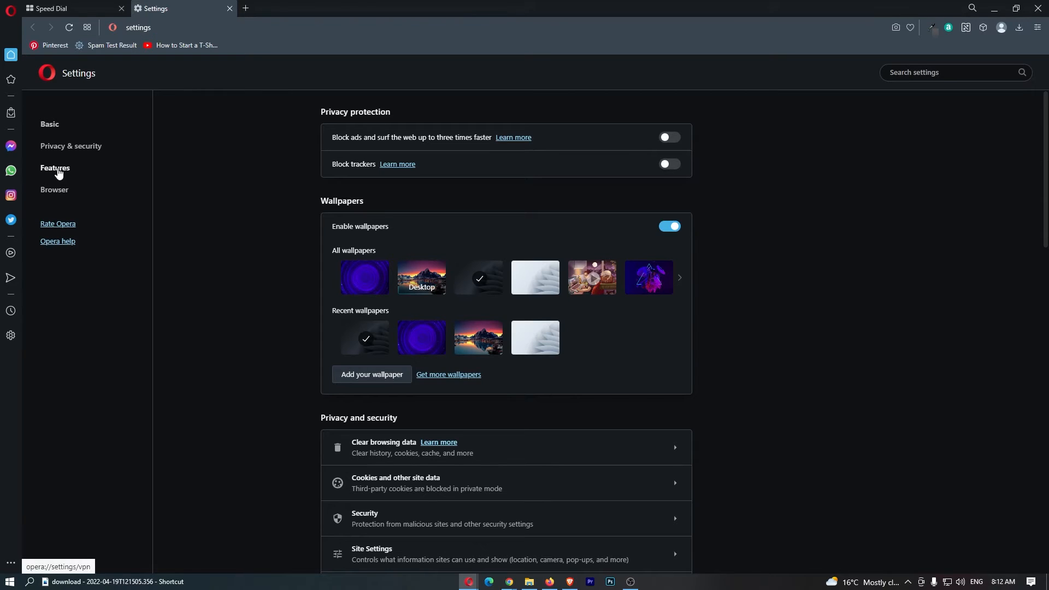
Step: Show the Features settings and scroll down to the Languages section listing English entries
left_click(55, 168)
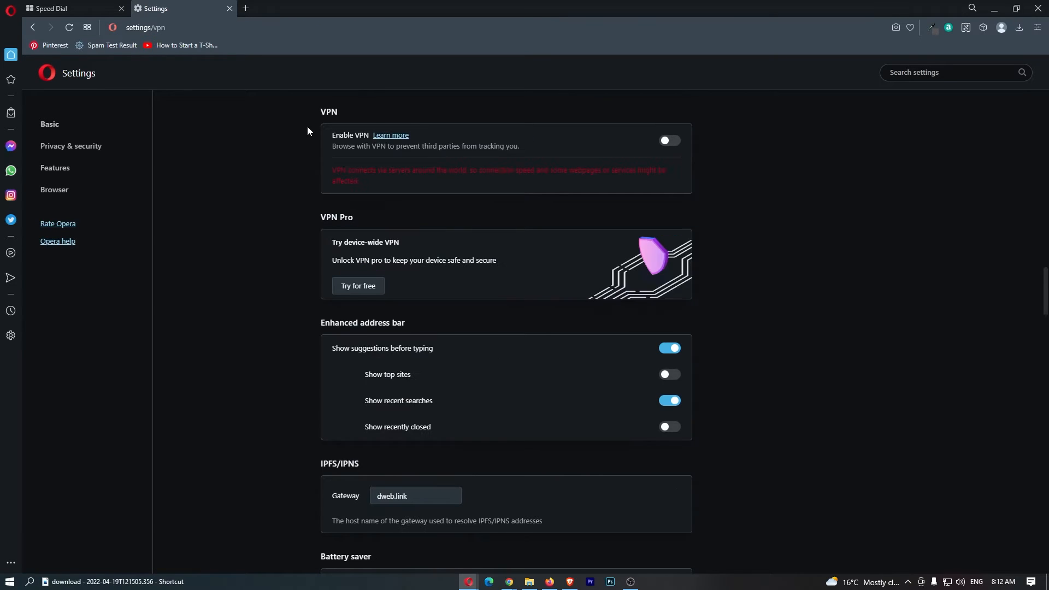
mouse_move(745, 210)
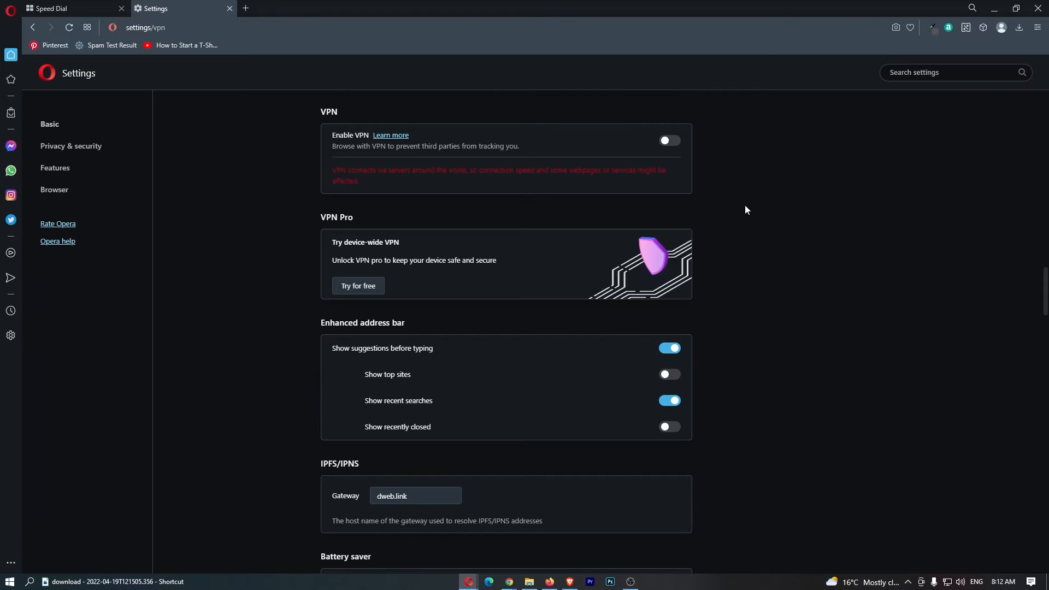
scroll("down", 3)
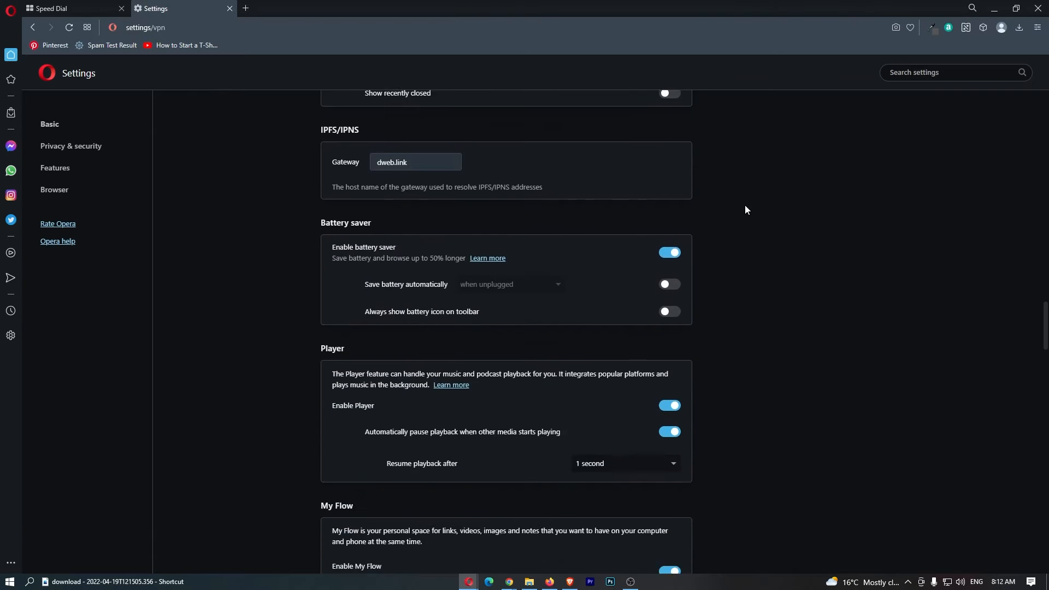
scroll("up", 3)
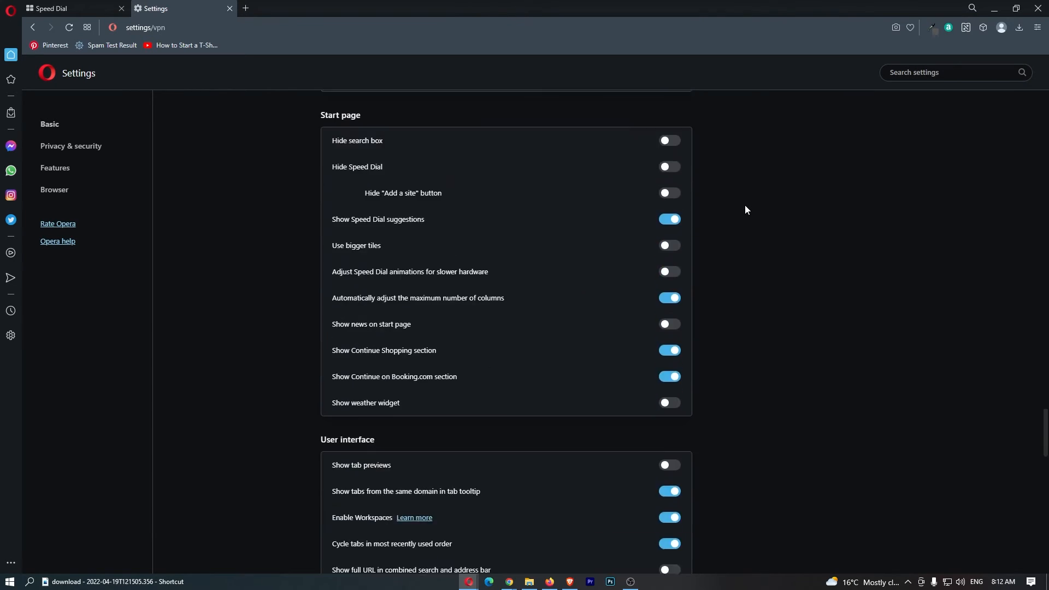
scroll("down", 3)
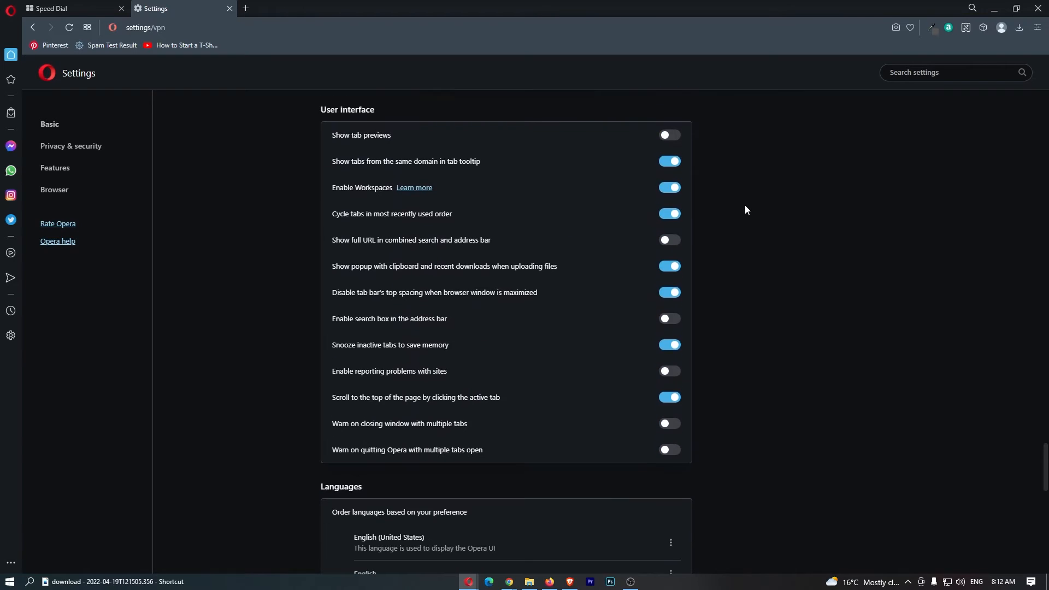
scroll("down", 3)
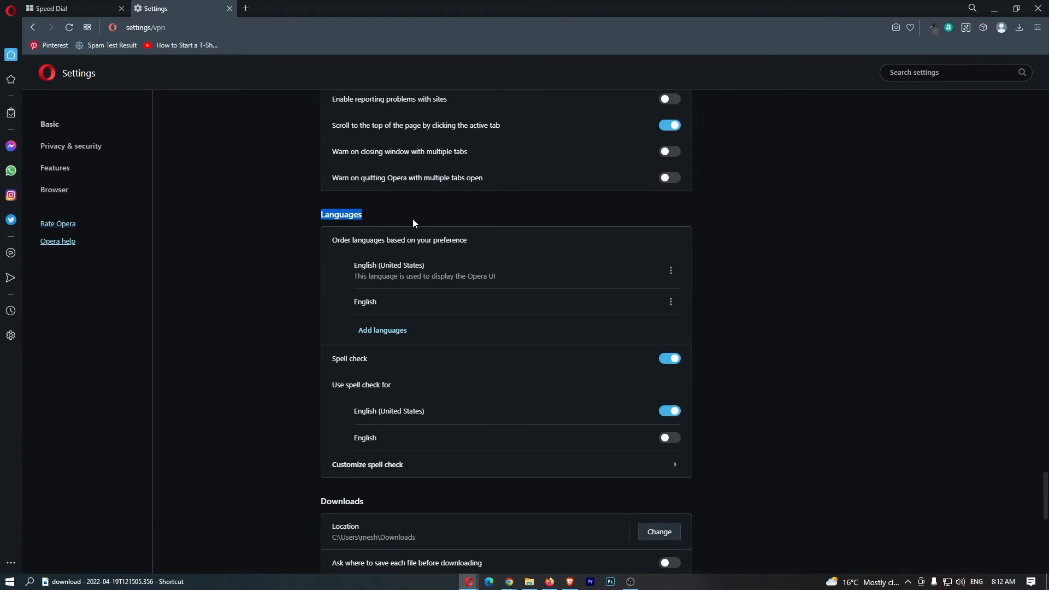
double_click(399, 239)
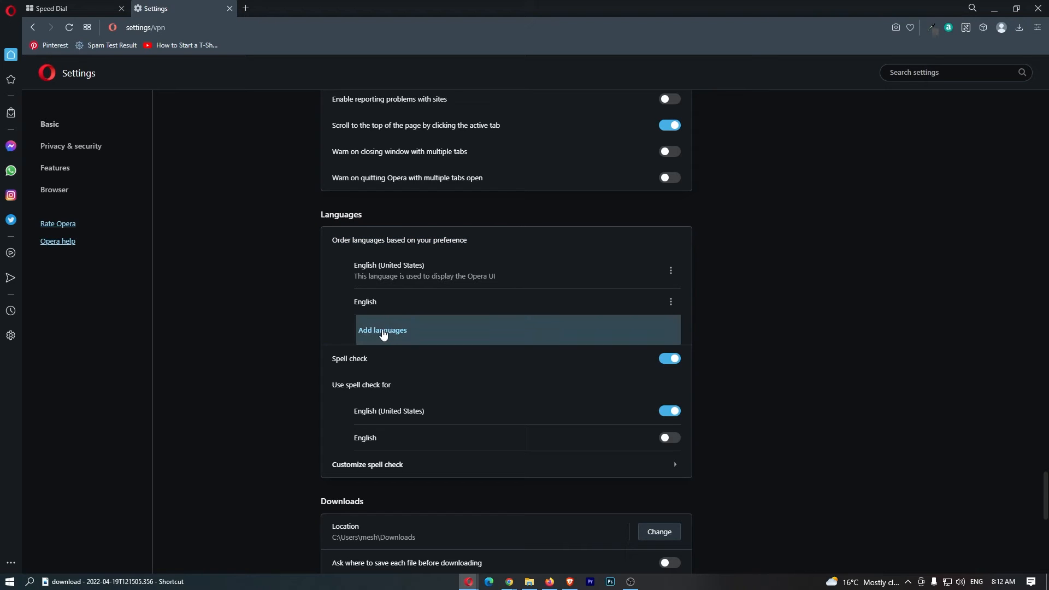
Step: Search 'ger' in Add languages and add German - Deutsch to preferred languages
left_click(382, 330)
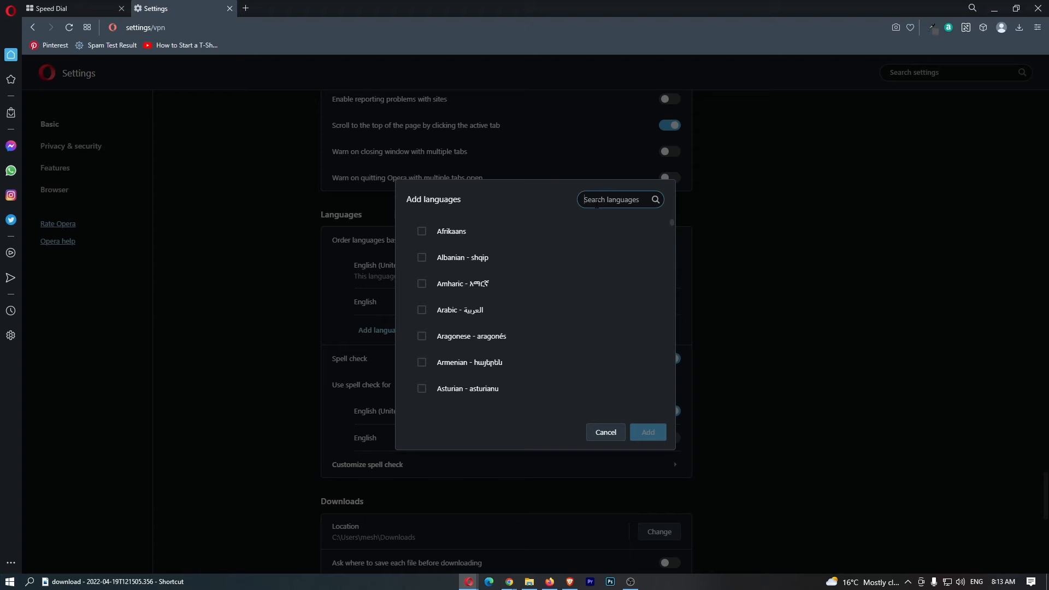
type("ger")
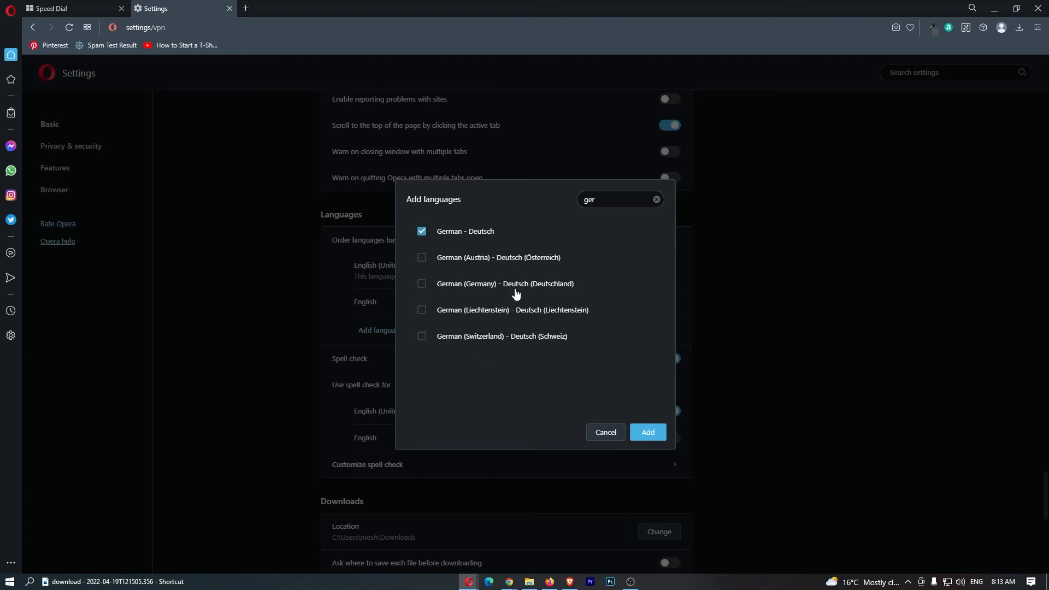
left_click(646, 432)
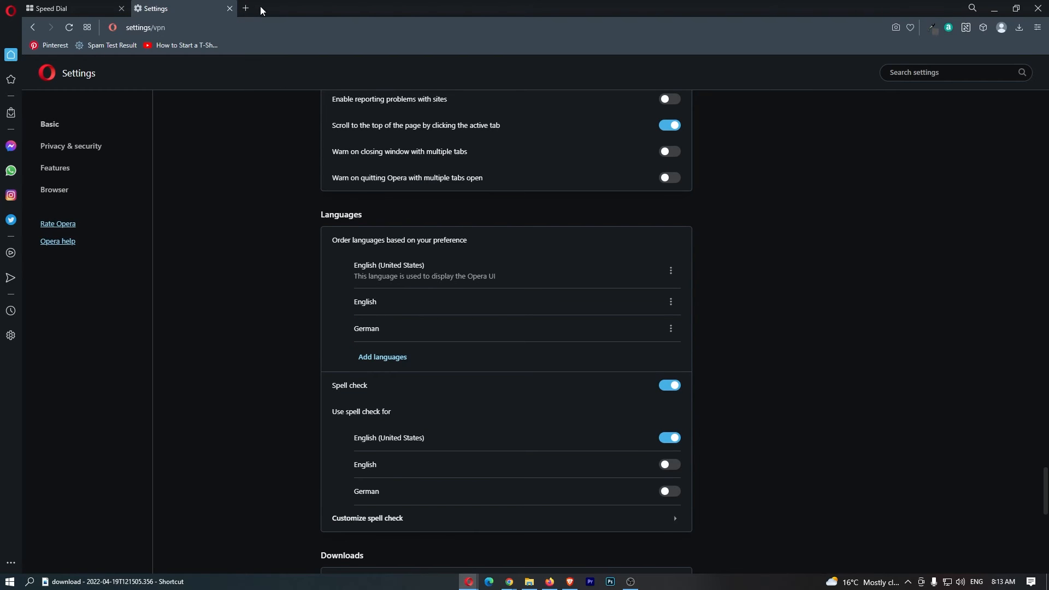
Step: Move German to the top and tick 'Display Opera in this language'
left_click(245, 8)
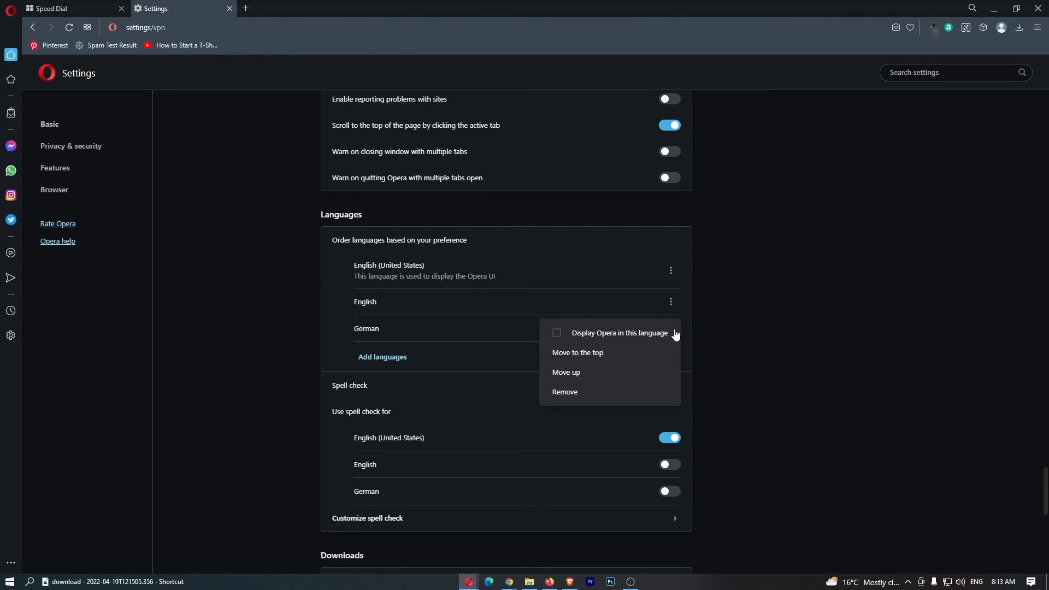
left_click(577, 352)
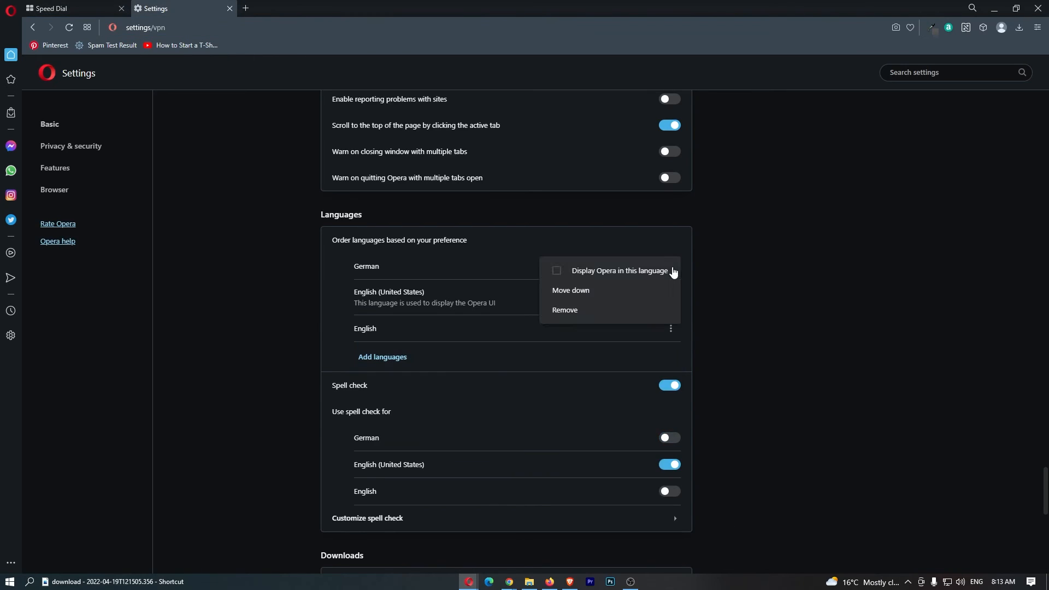
left_click(617, 270)
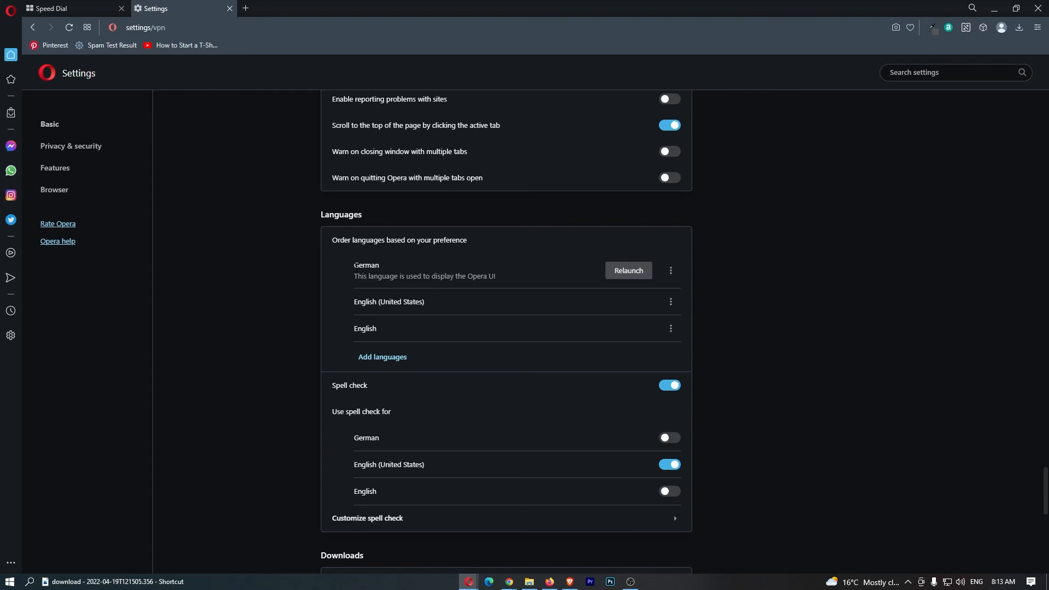
mouse_move(498, 284)
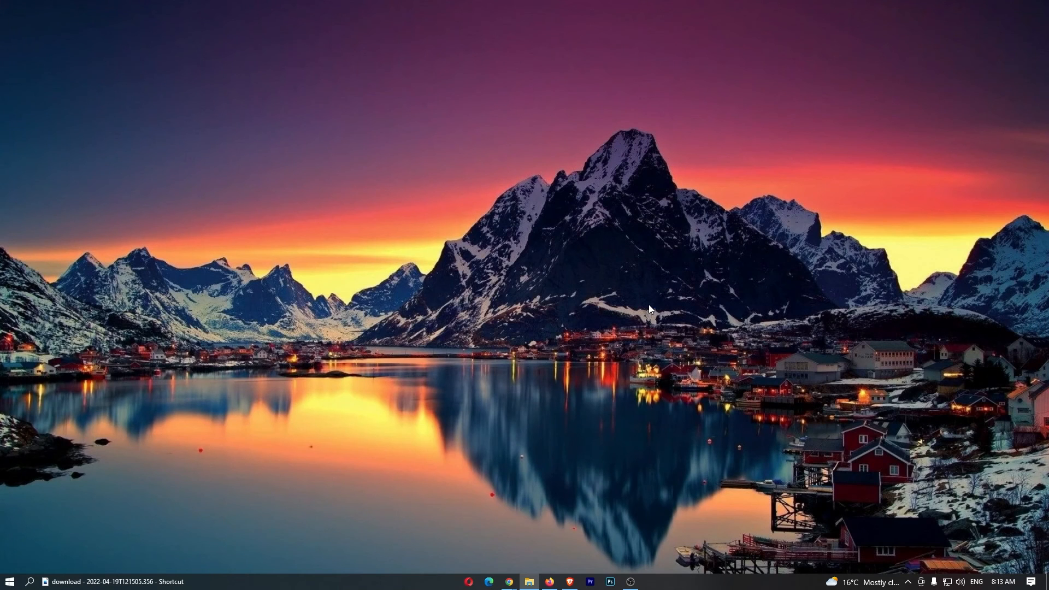
Step: Relaunch Opera to apply the German interface language
left_click(467, 581)
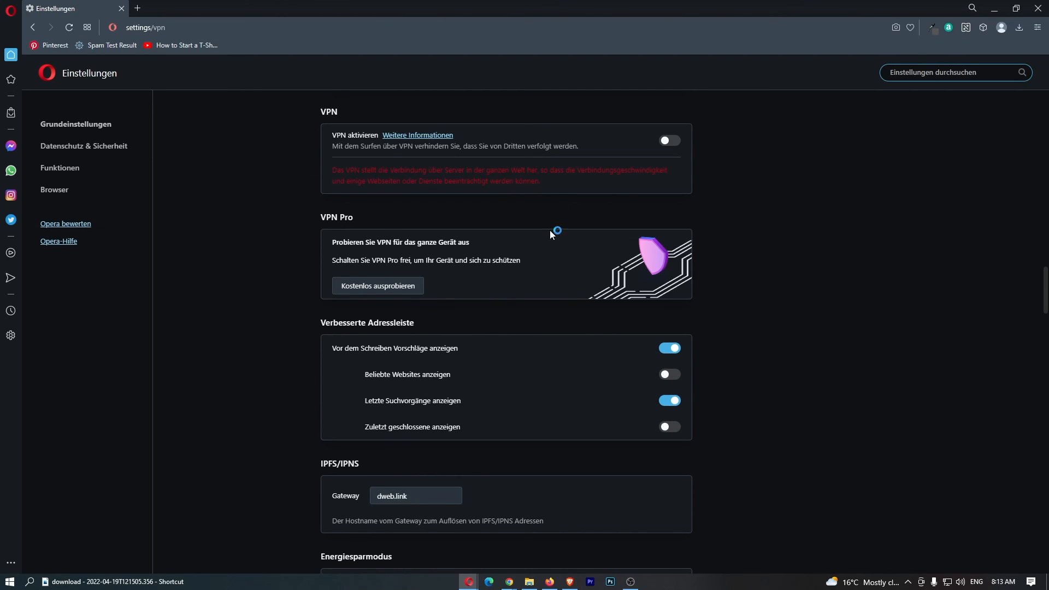
mouse_move(551, 235)
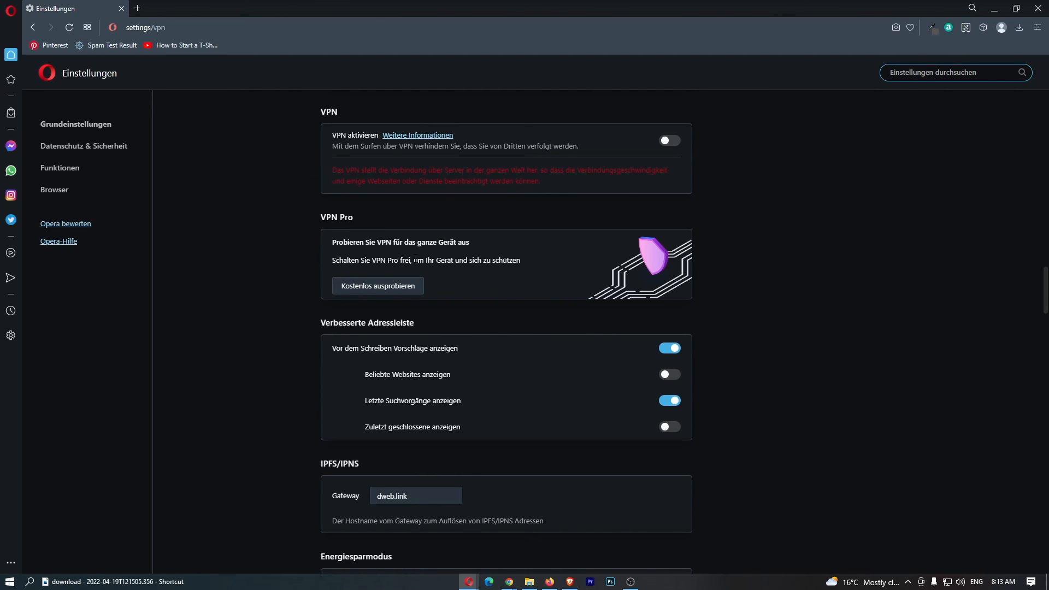
mouse_move(637, 571)
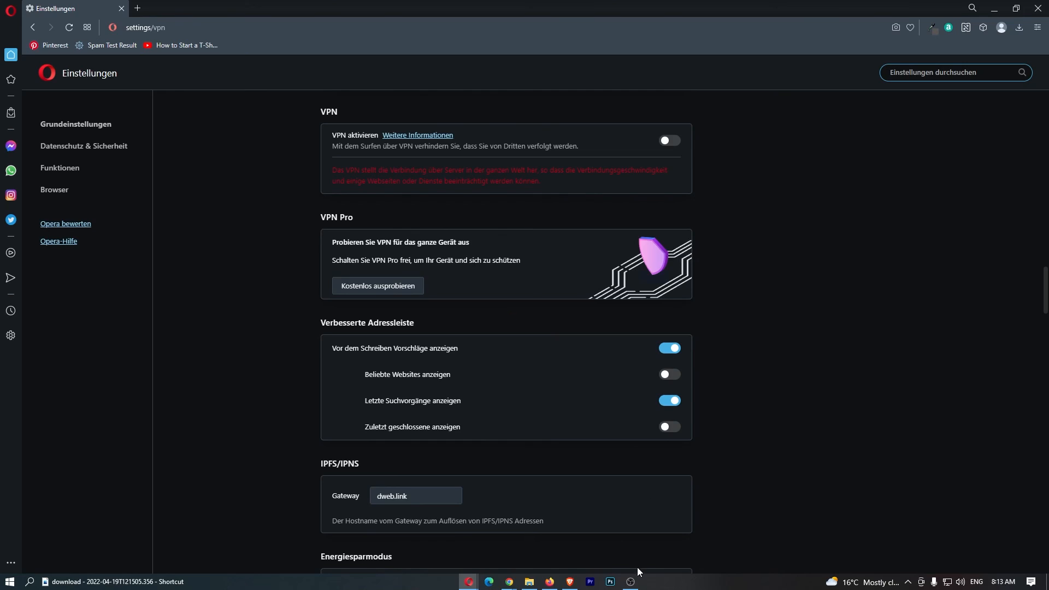